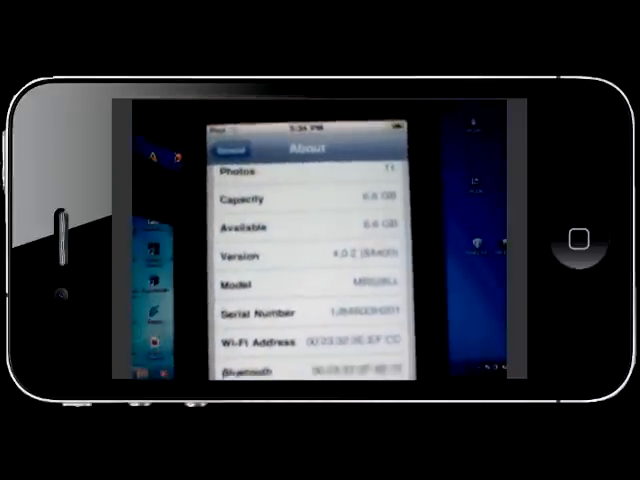
scroll(up, 3)
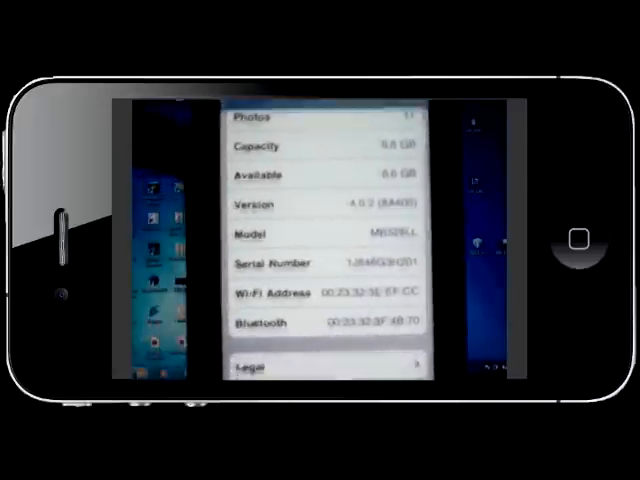